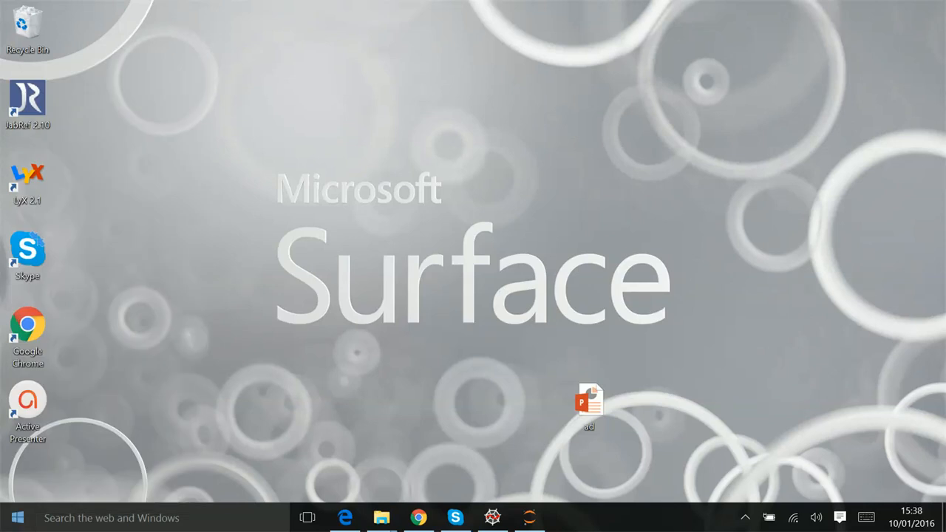
Browse the Anaconda2 program group, dismiss a desktop menu, and bring Spyder's window forward
click(17, 517)
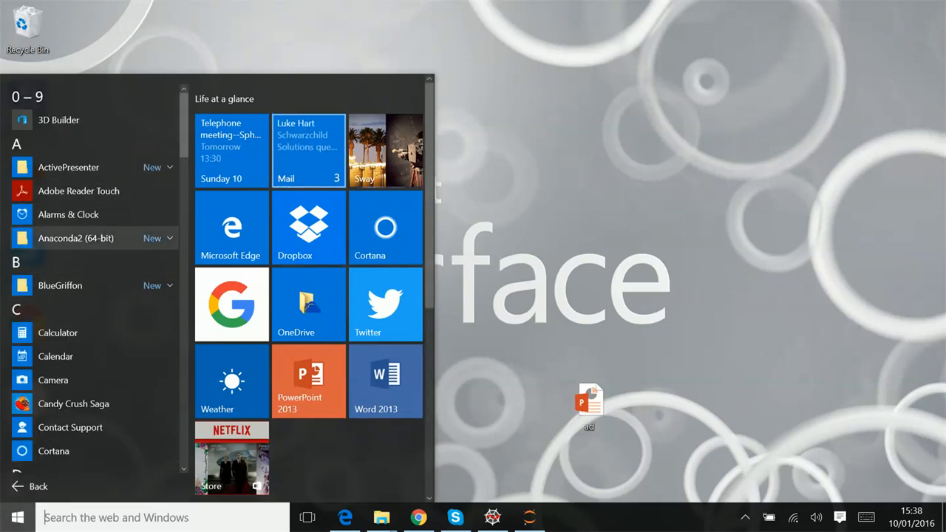
click(75, 238)
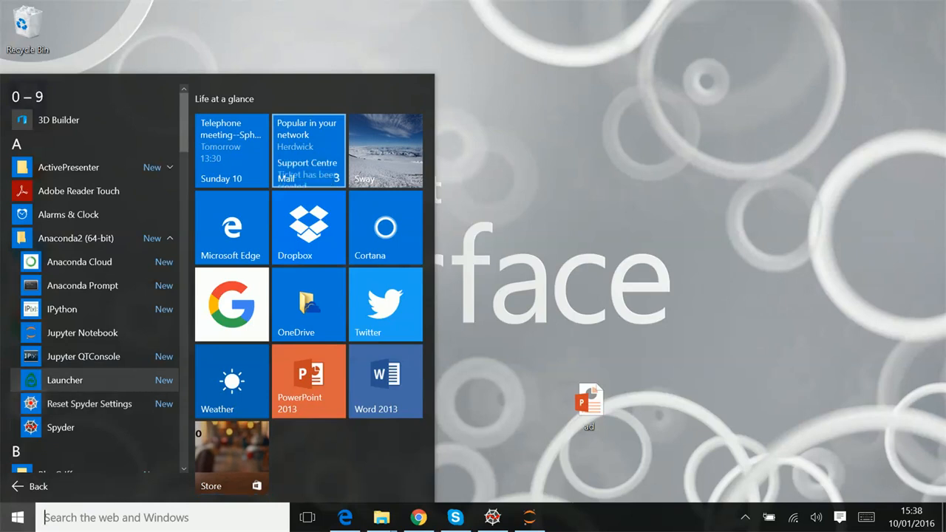
mouse_move(82, 333)
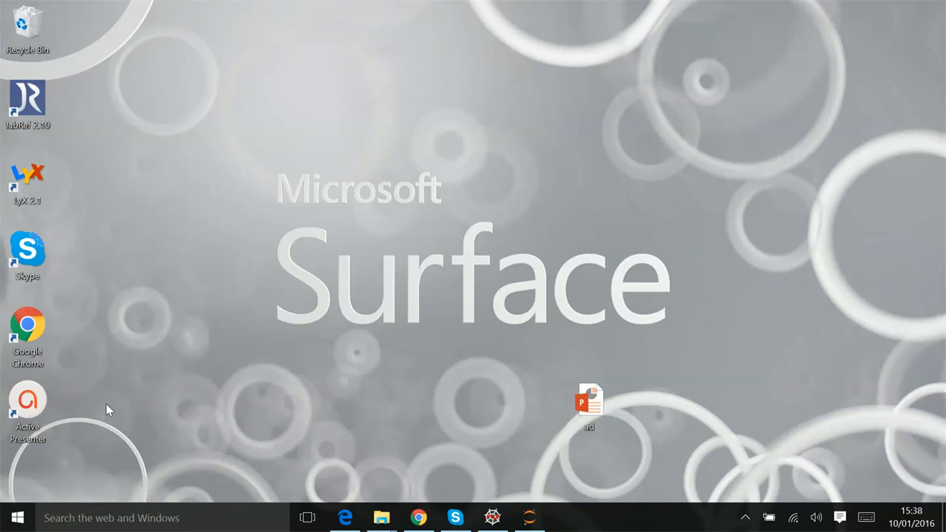
mouse_move(115, 401)
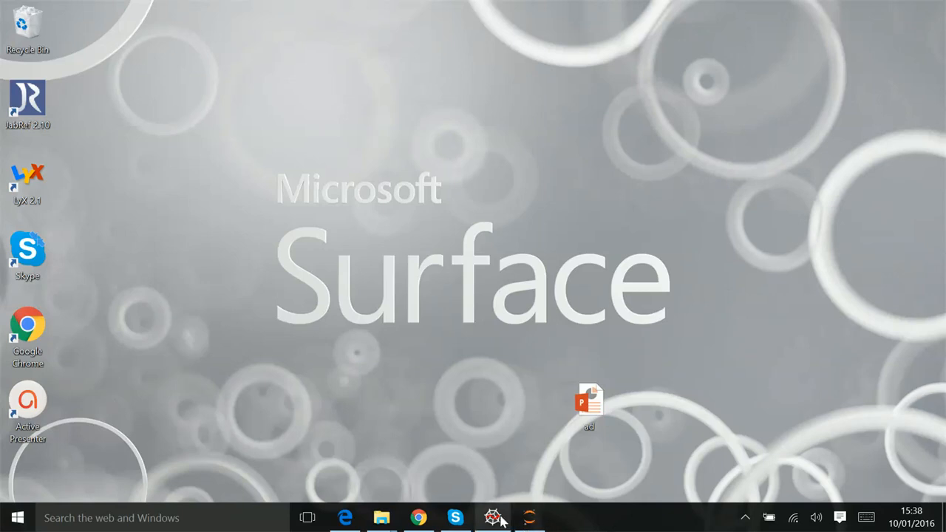
mouse_move(625, 345)
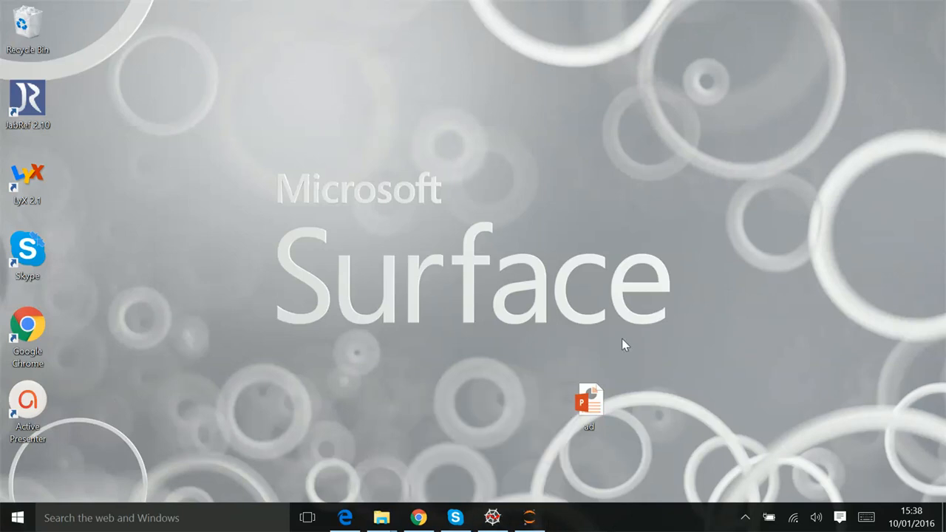
mouse_move(523, 371)
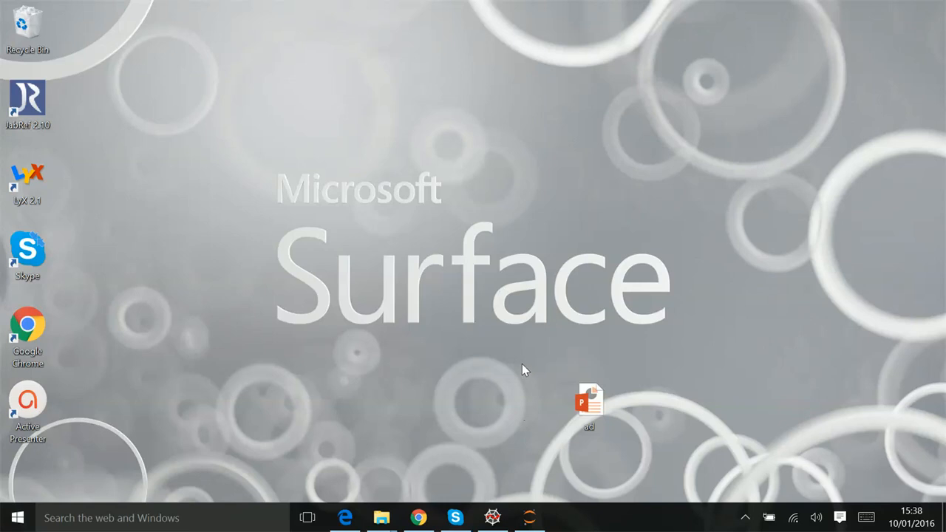
mouse_move(515, 371)
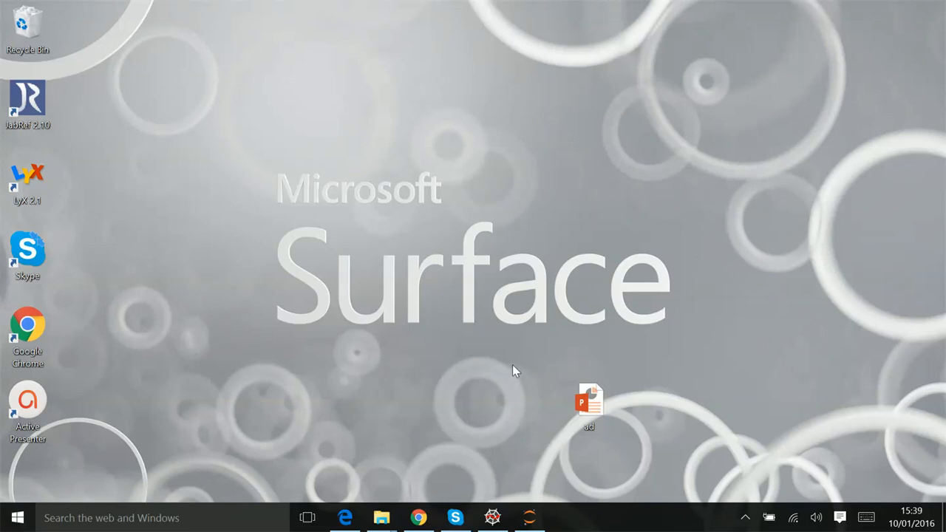
mouse_move(507, 400)
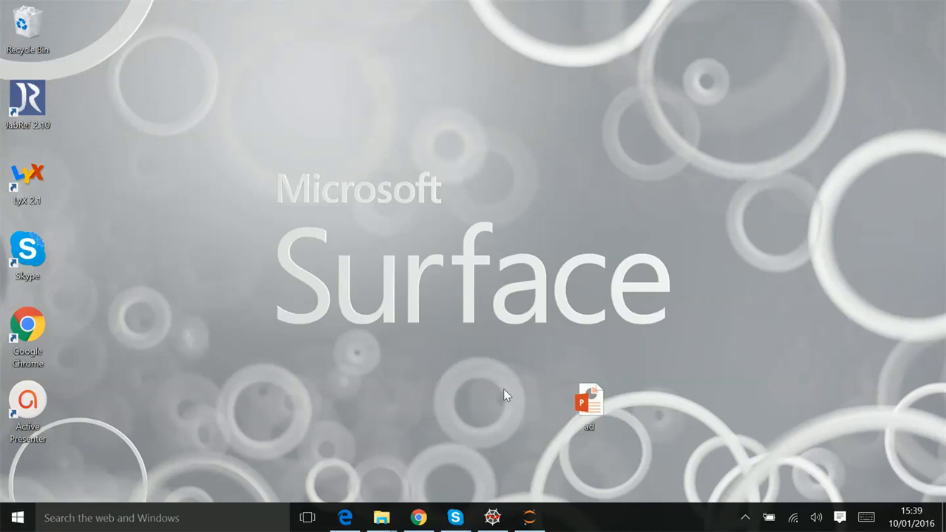
right_click(507, 394)
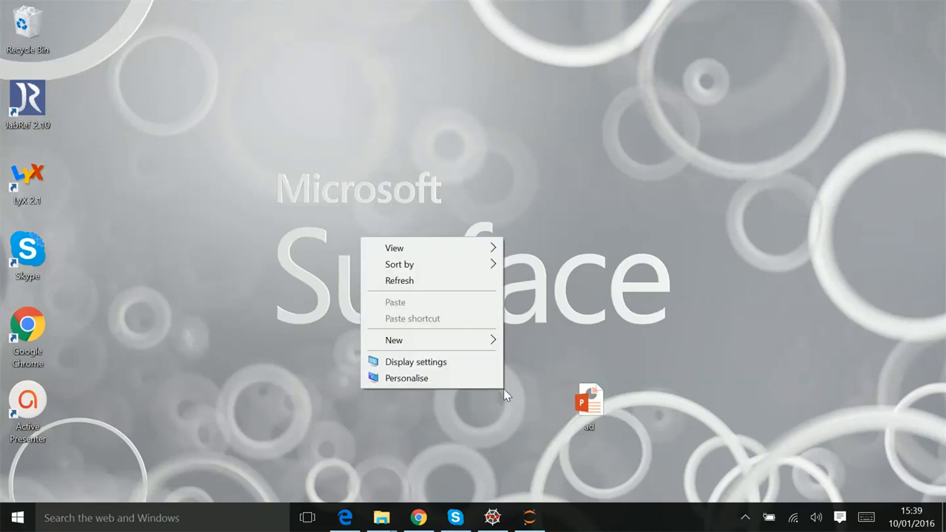
click(516, 371)
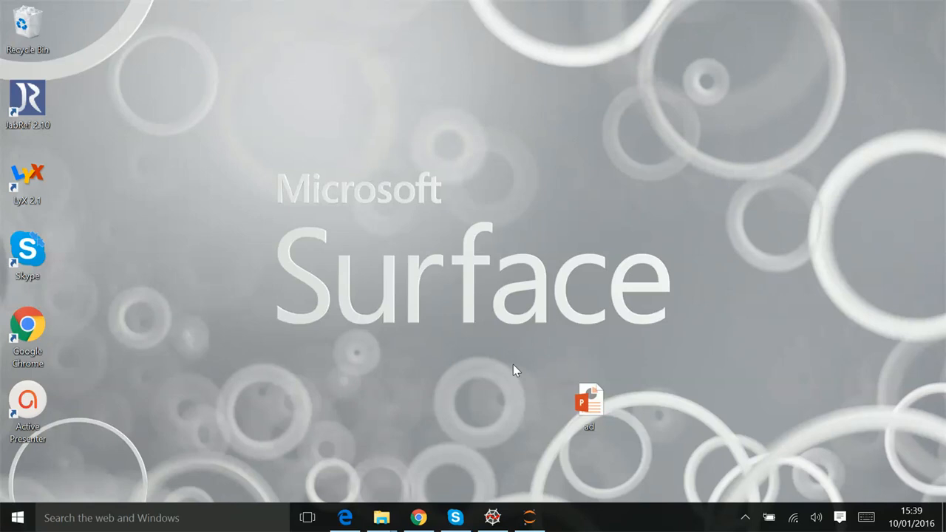
mouse_move(482, 331)
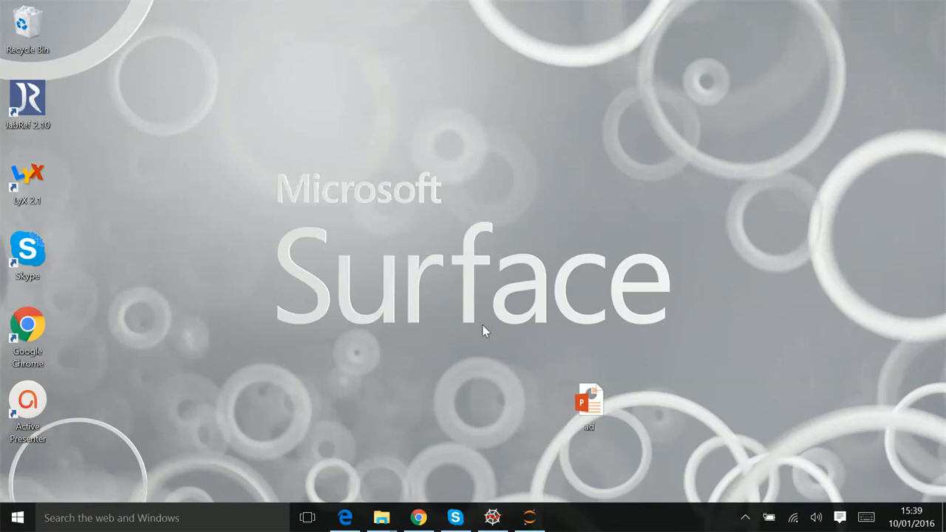
mouse_move(476, 324)
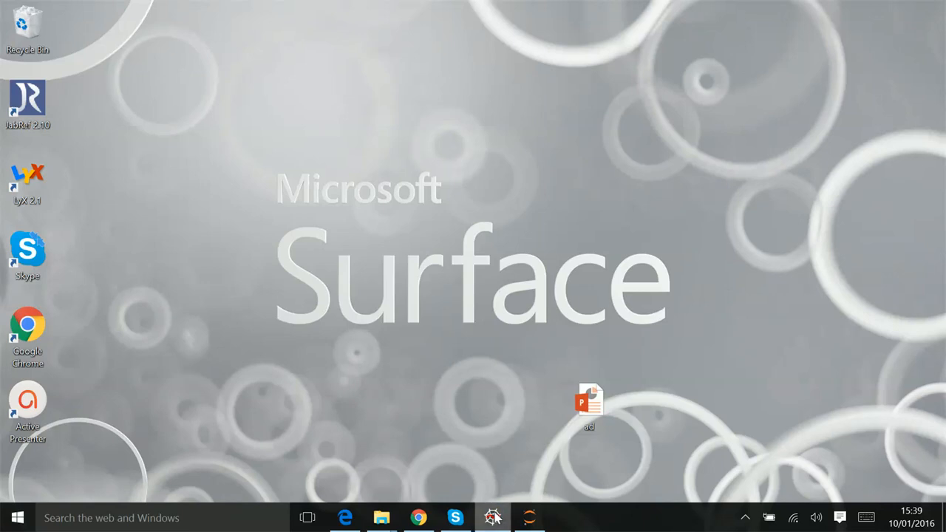
click(493, 517)
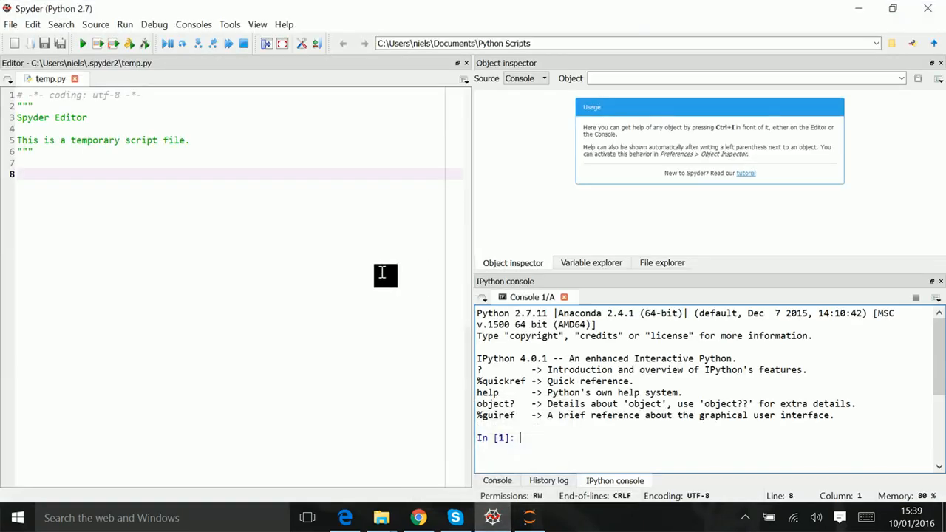
mouse_move(359, 137)
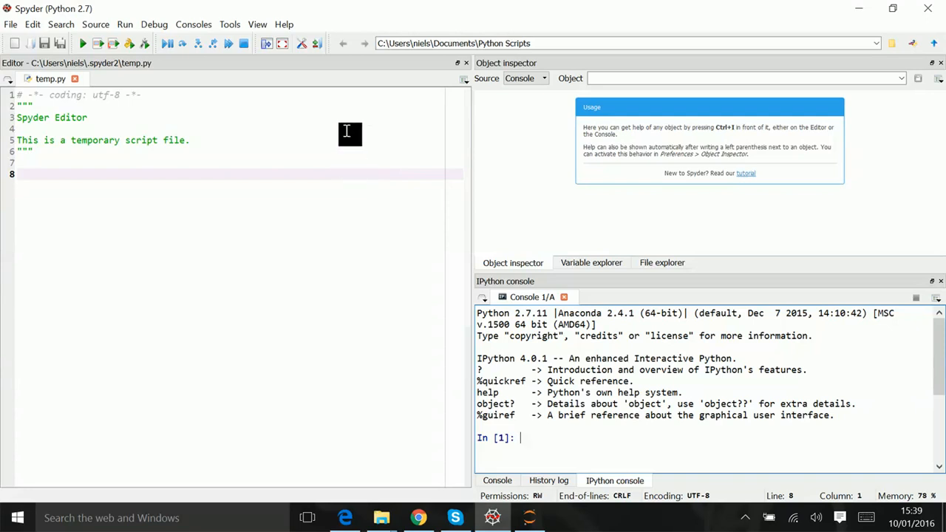
mouse_move(332, 123)
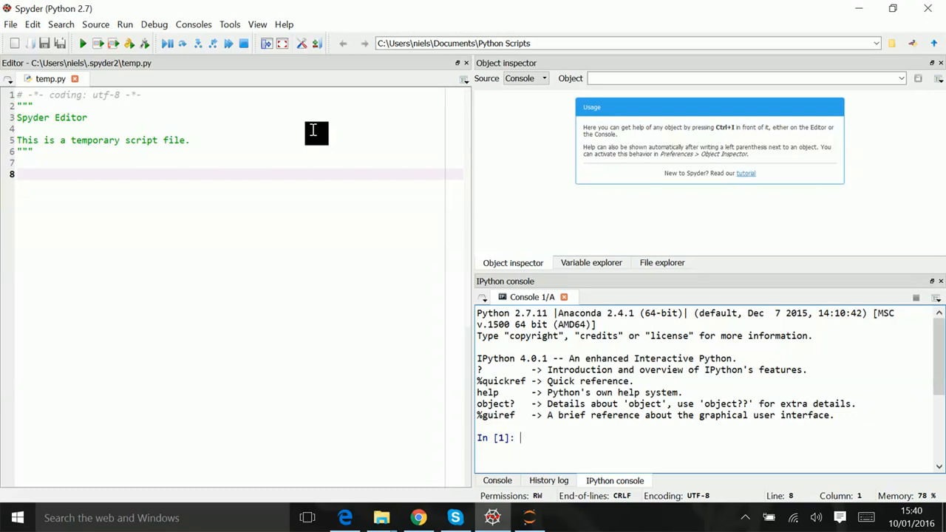
mouse_move(122, 91)
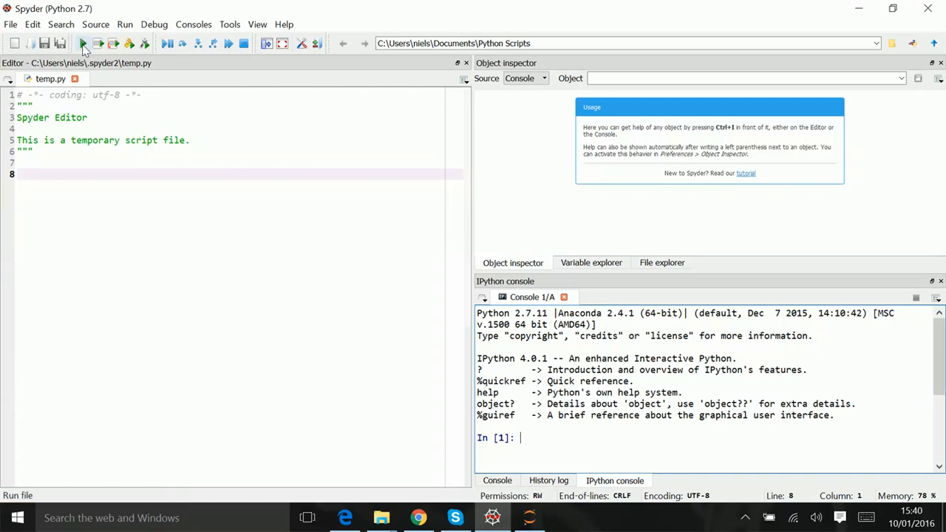
mouse_move(113, 43)
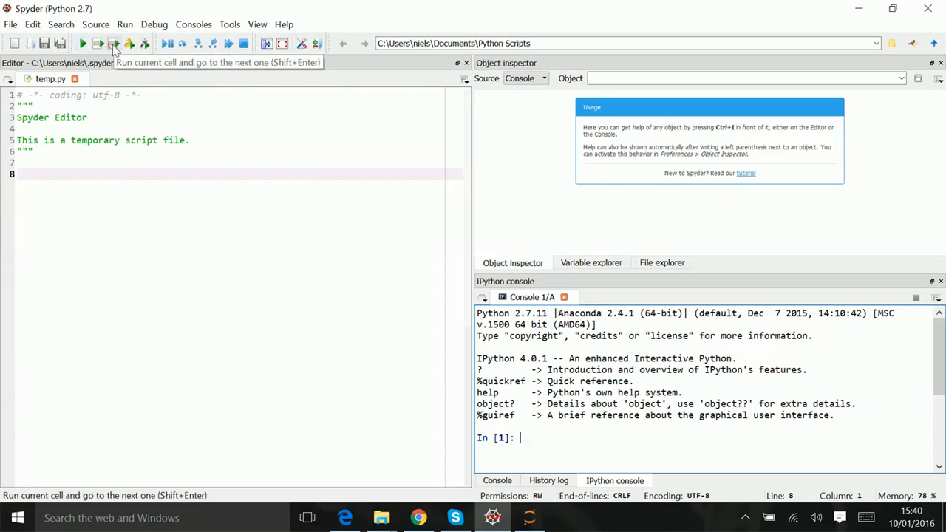
mouse_move(129, 43)
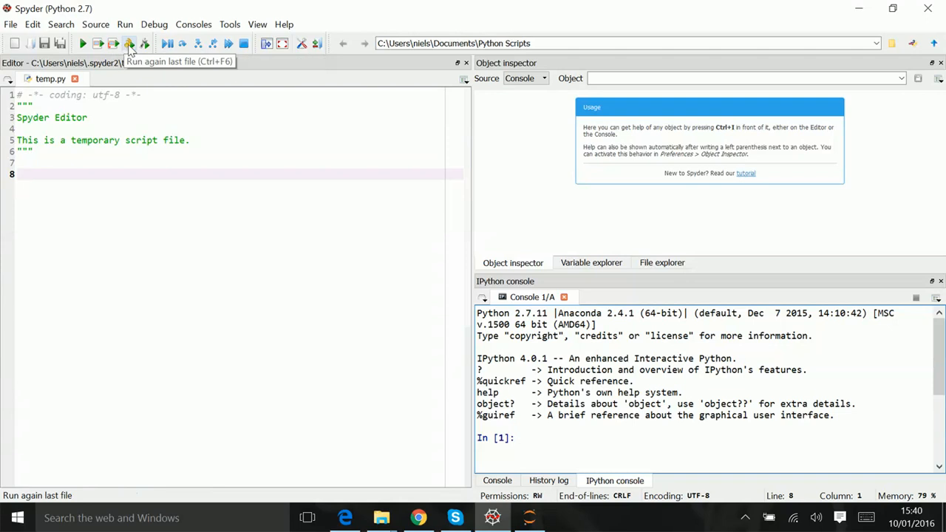
mouse_move(168, 43)
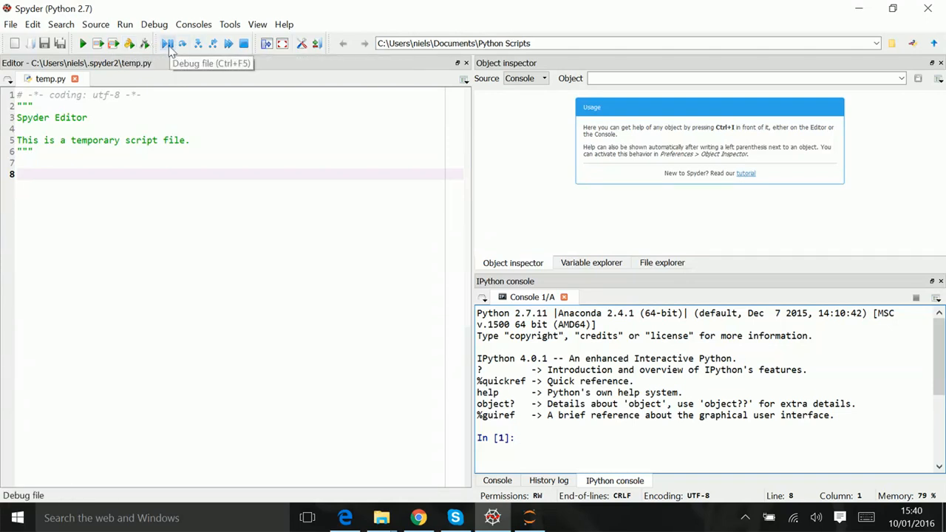
mouse_move(220, 42)
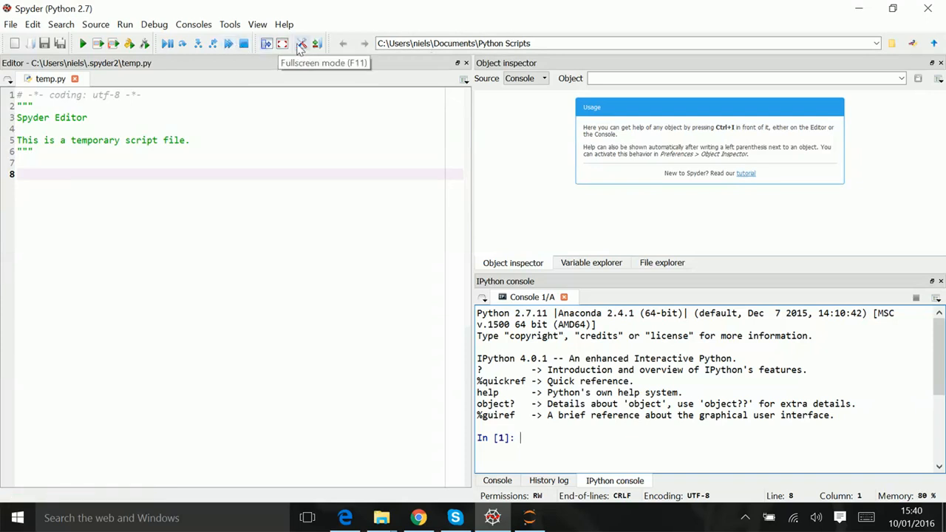
mouse_move(290, 174)
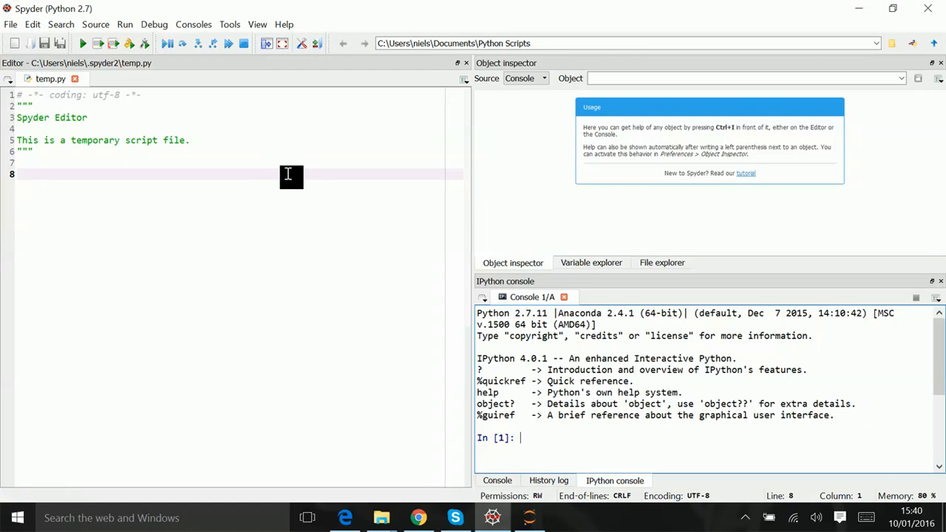
mouse_move(318, 124)
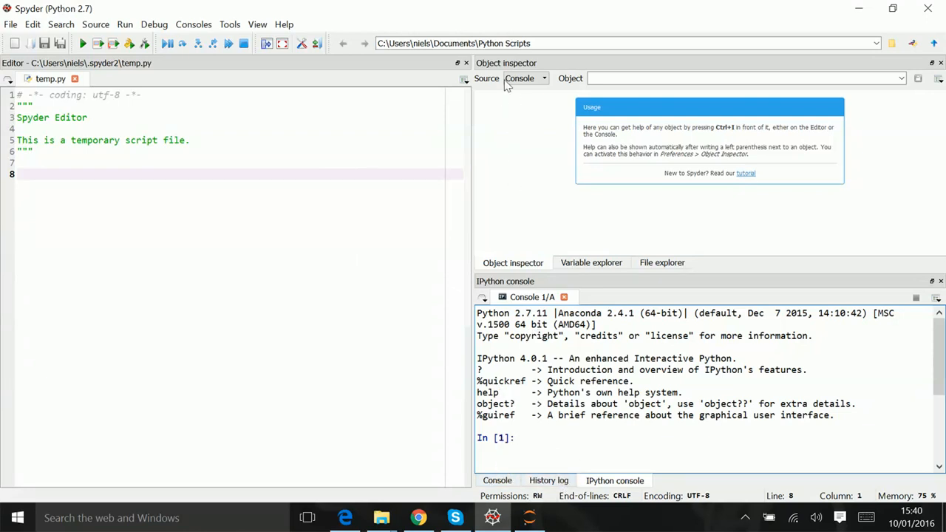
mouse_move(481, 325)
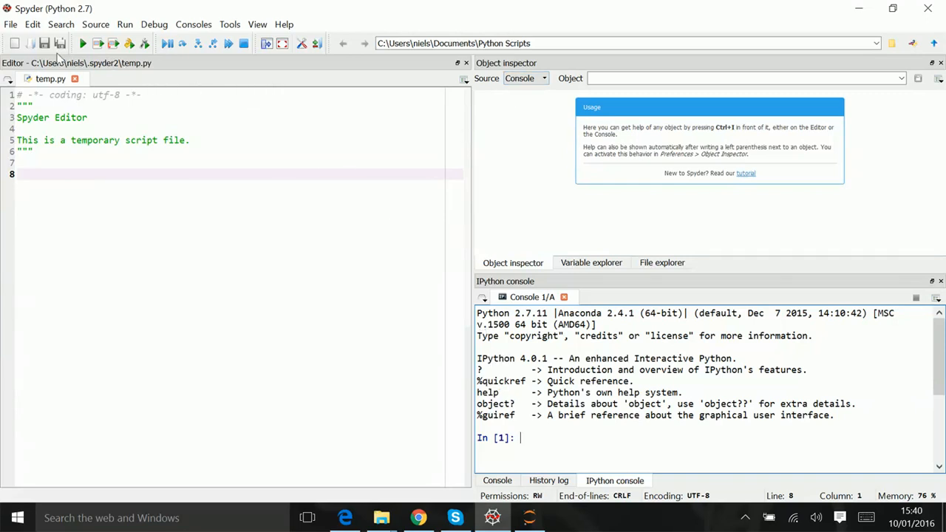
mouse_move(114, 148)
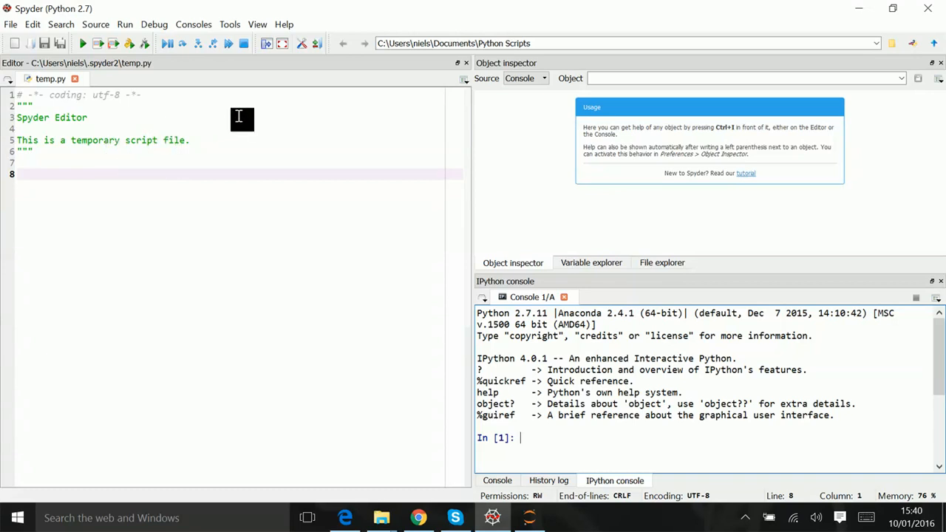
mouse_move(251, 101)
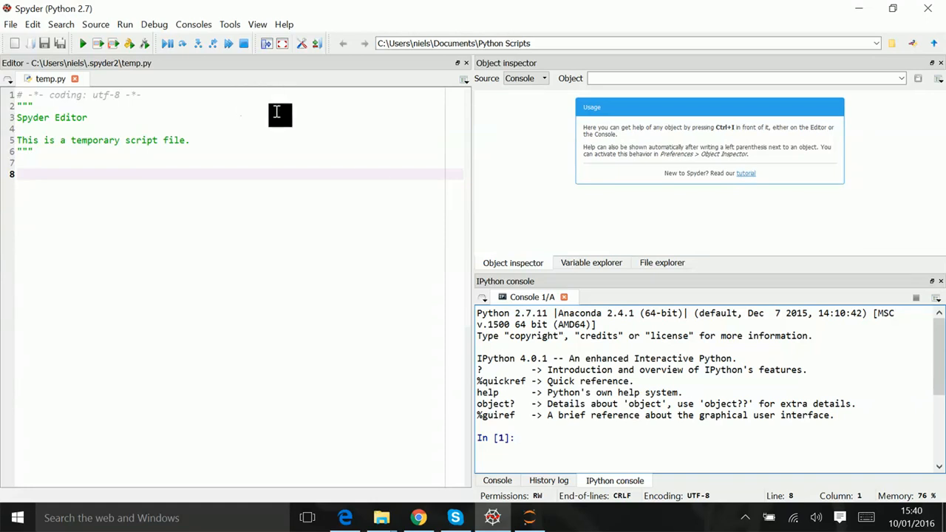
View the Variable explorer and File explorer, then return to the Object inspector
click(590, 263)
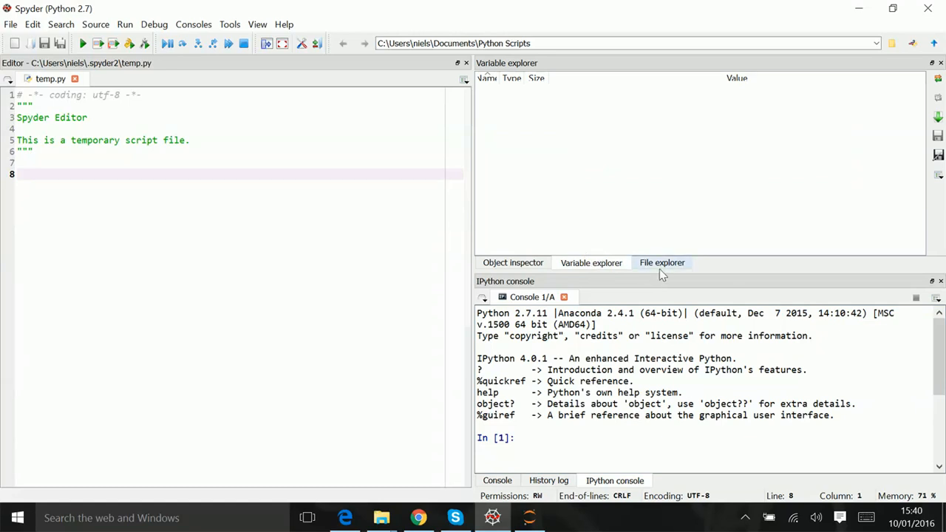
click(662, 263)
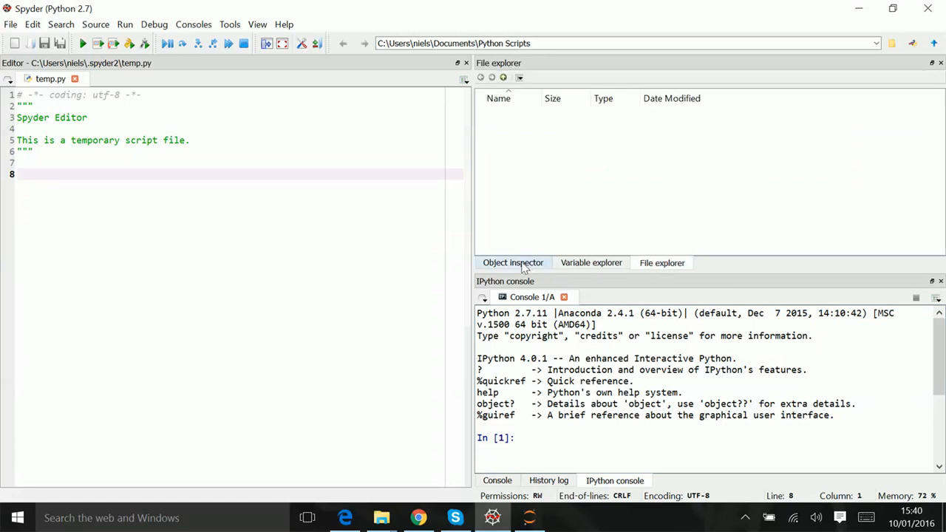
click(514, 262)
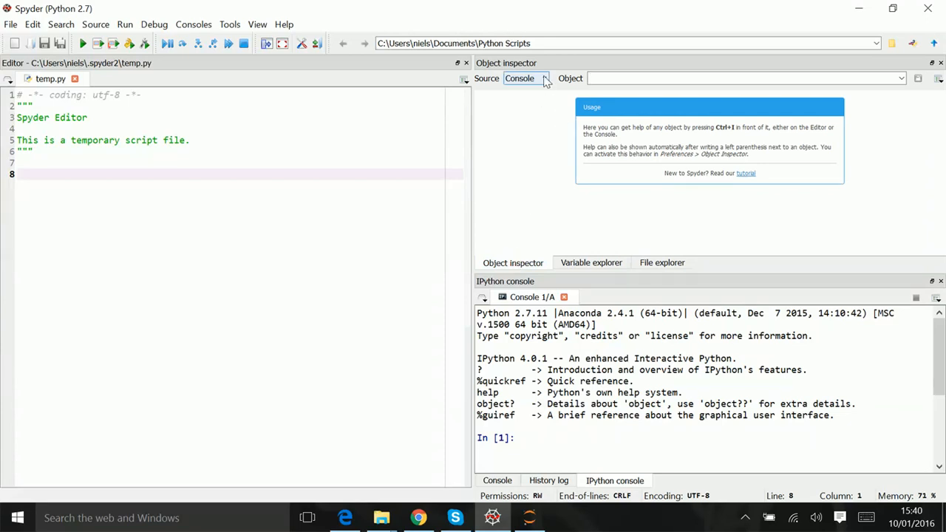
Switch the Object inspector source to Editor and back to Console, then show the Console pane
click(526, 78)
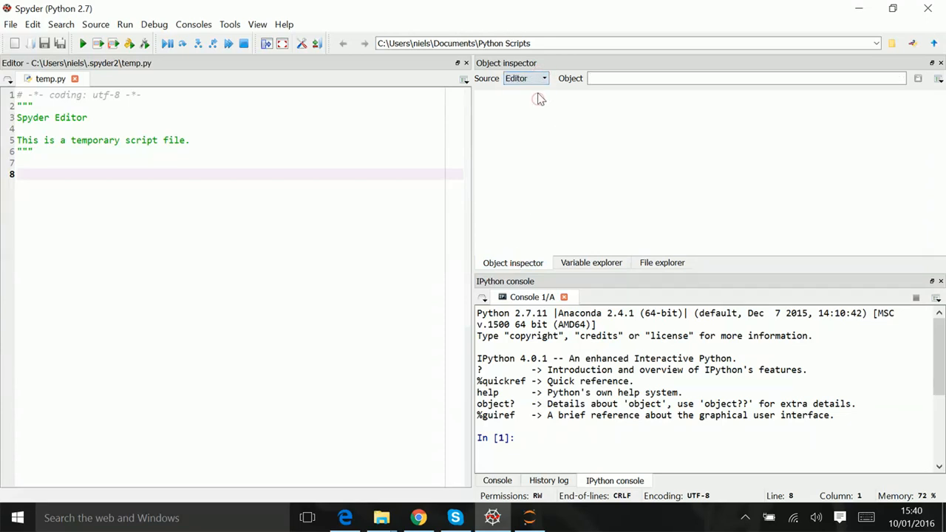
click(525, 79)
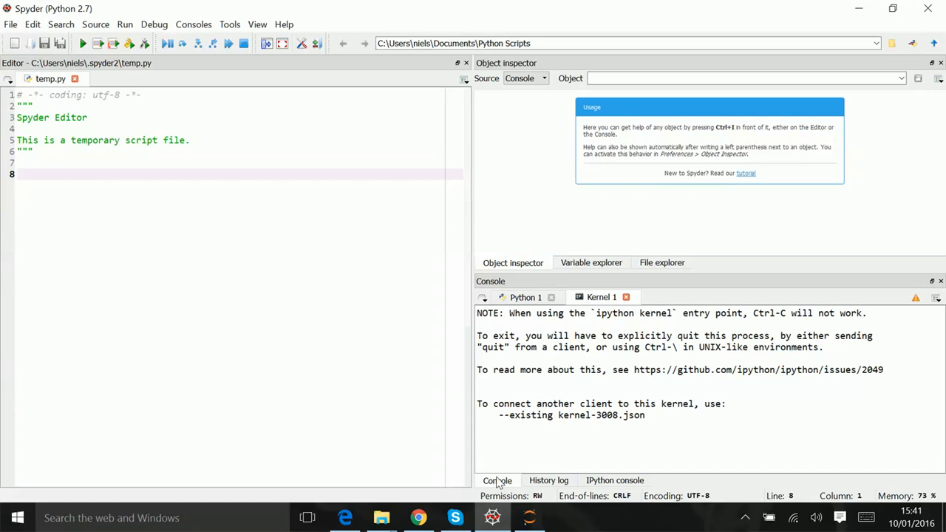
click(548, 481)
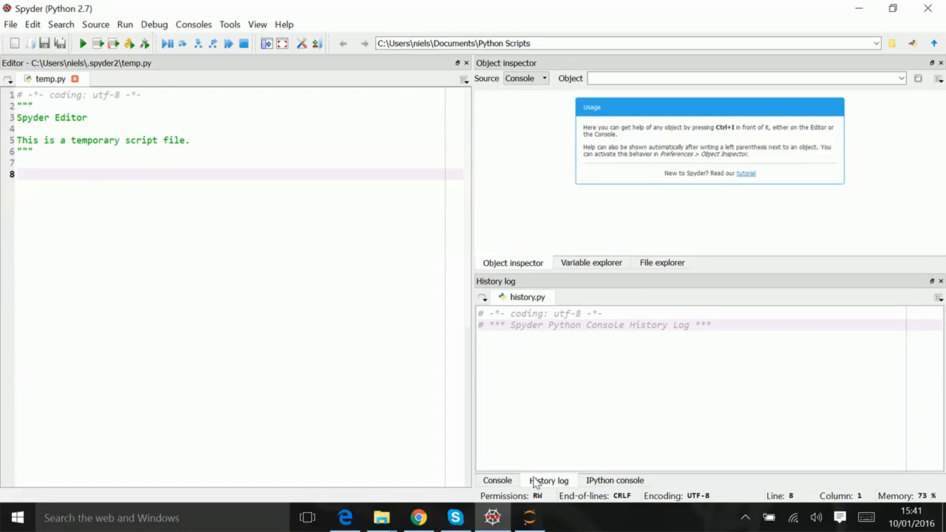
Show the History log tab with its history.py record
click(615, 480)
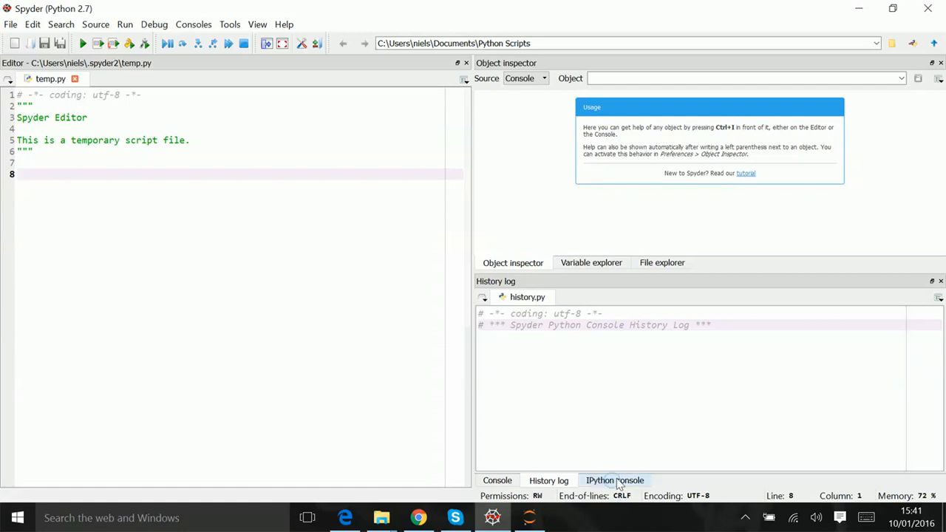
Return the lower-right pane to the IPython console at its In [1] prompt
click(614, 481)
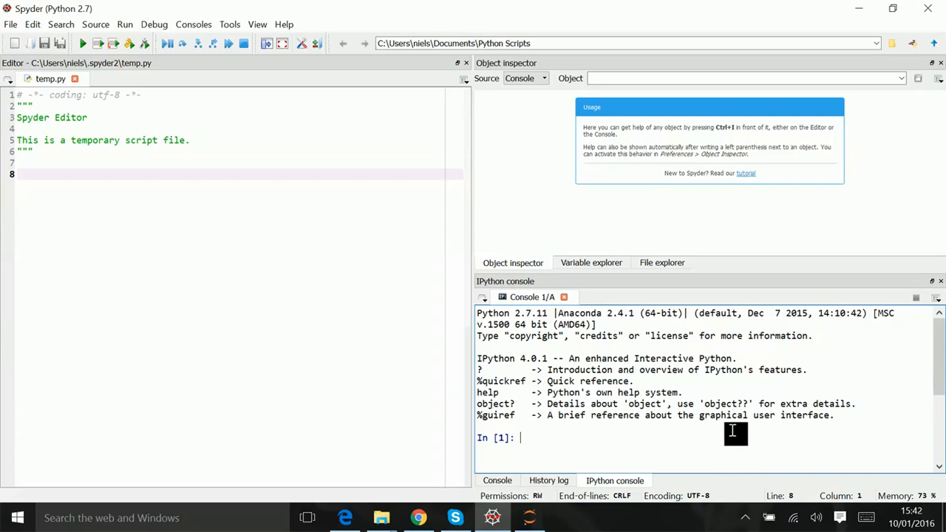
mouse_move(394, 478)
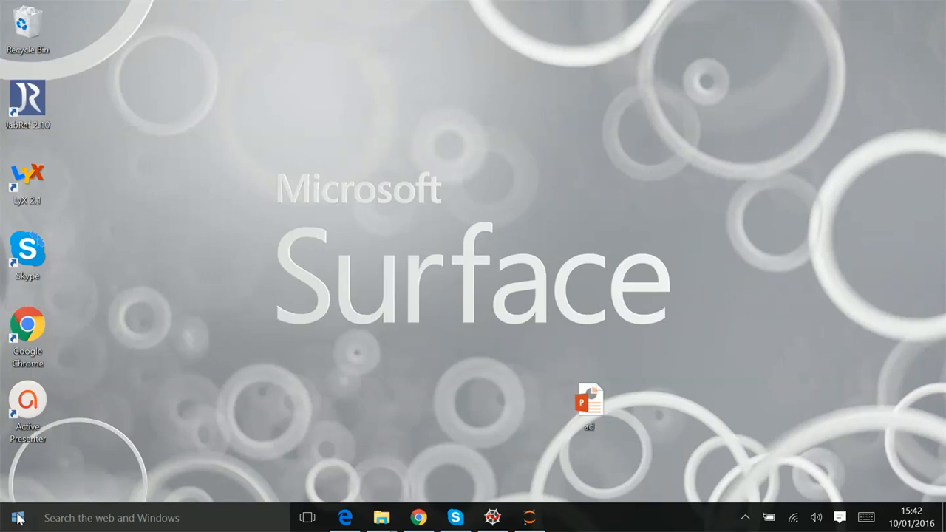
Launch Jupyter Notebook from the Anaconda2 group in the Start menu's app list
click(17, 517)
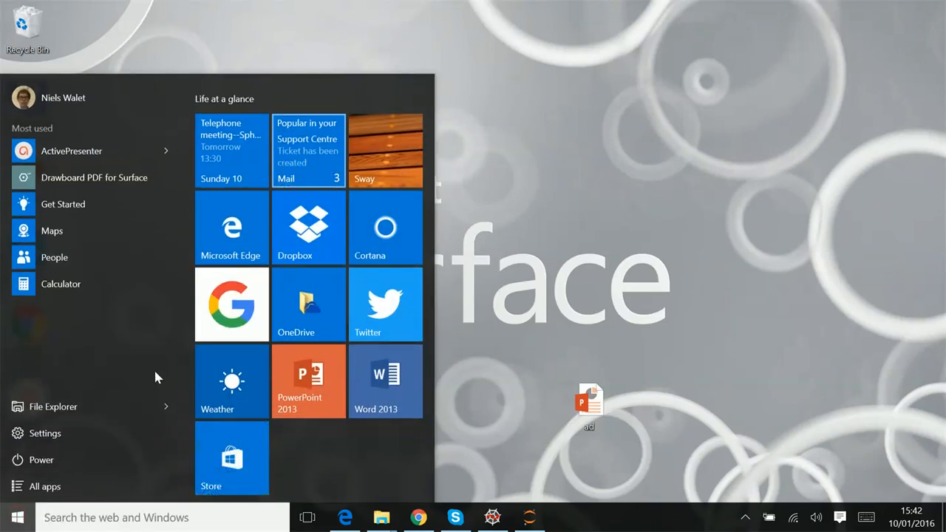
click(45, 487)
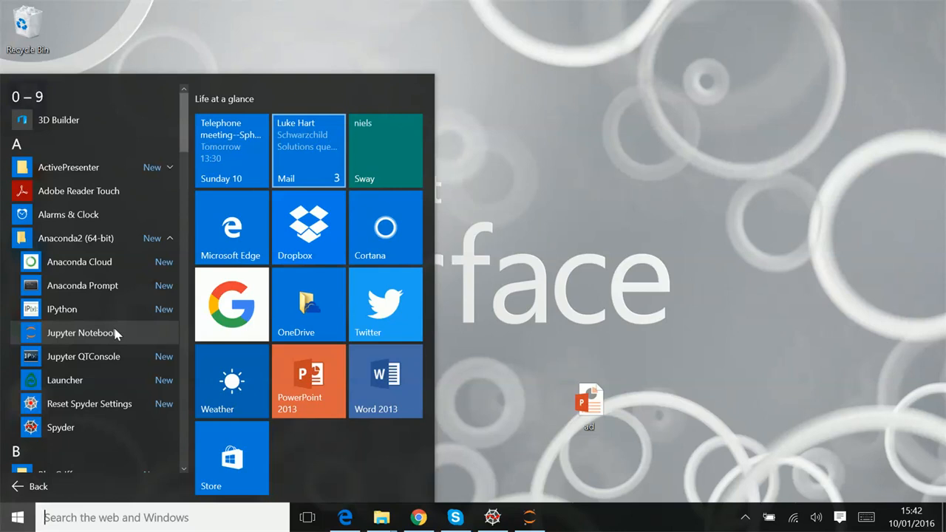
click(81, 333)
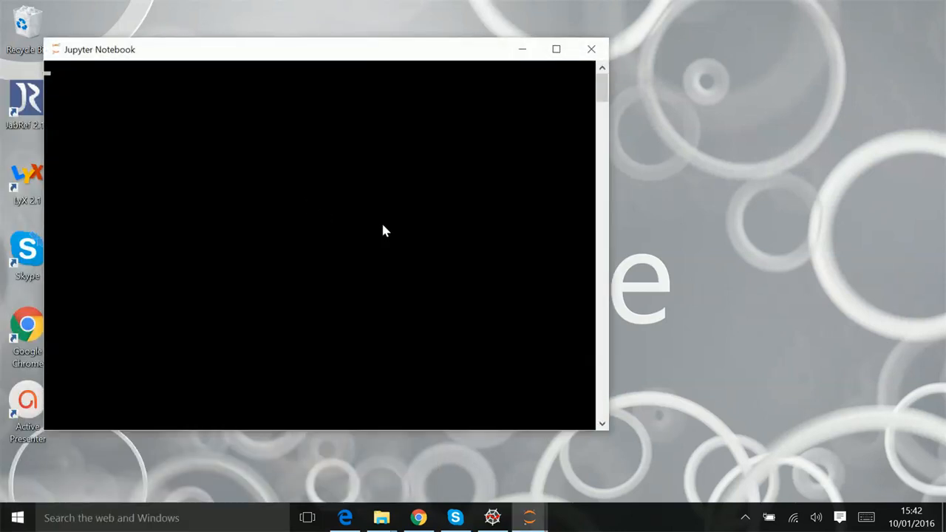
mouse_move(495, 413)
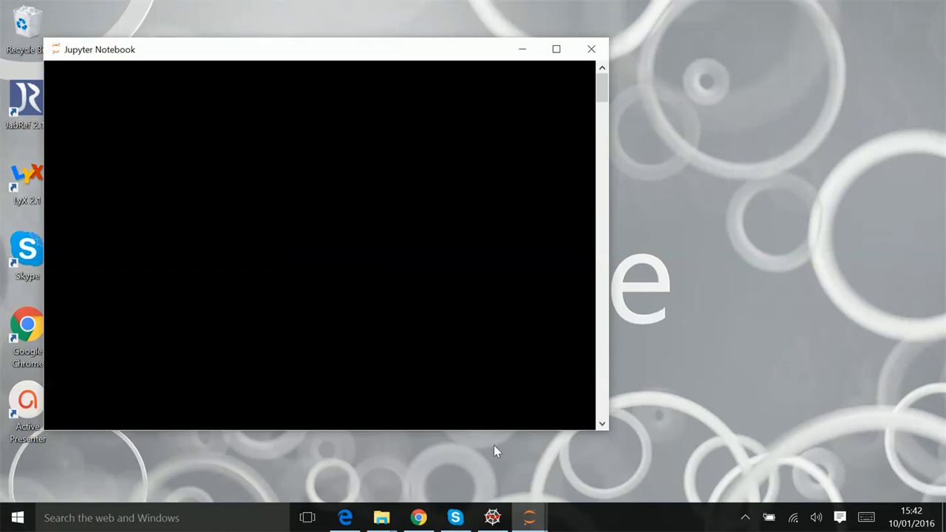
Bring the browser with the Jupyter dashboard forward from the taskbar
click(345, 517)
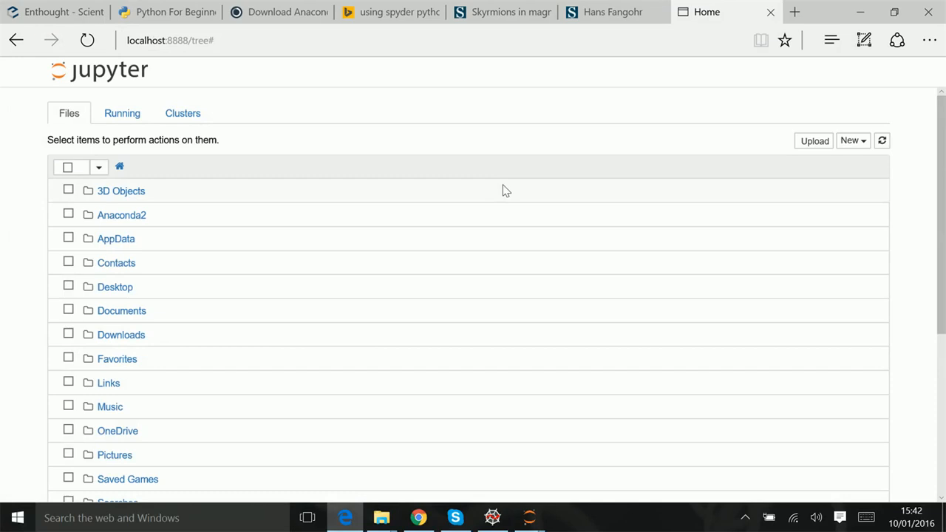
mouse_move(151, 67)
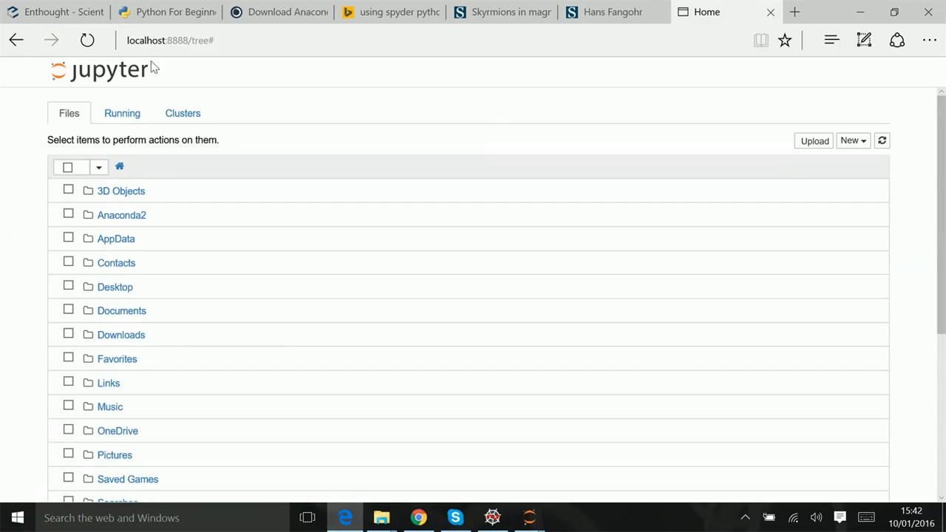
Open a second Jupyter dashboard tab and show the New menu's Text File, Folder, Python 2 options
click(176, 40)
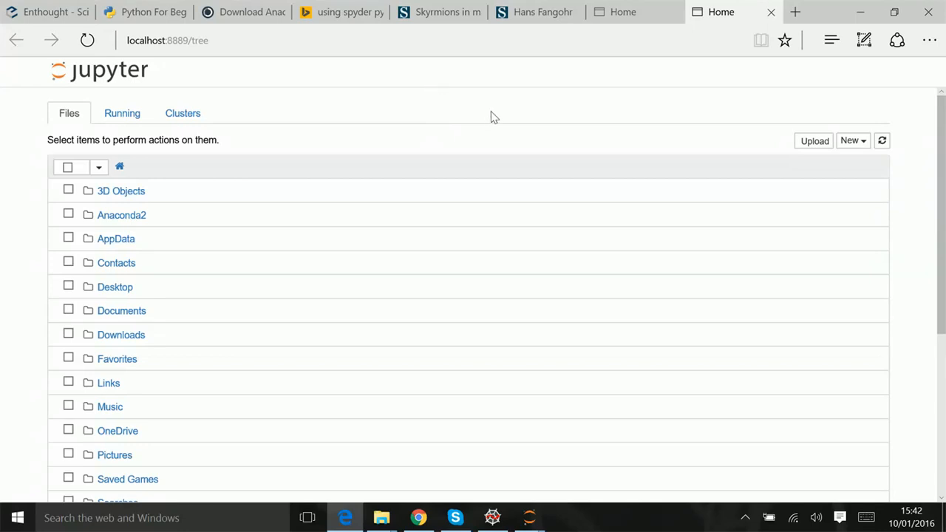
mouse_move(499, 208)
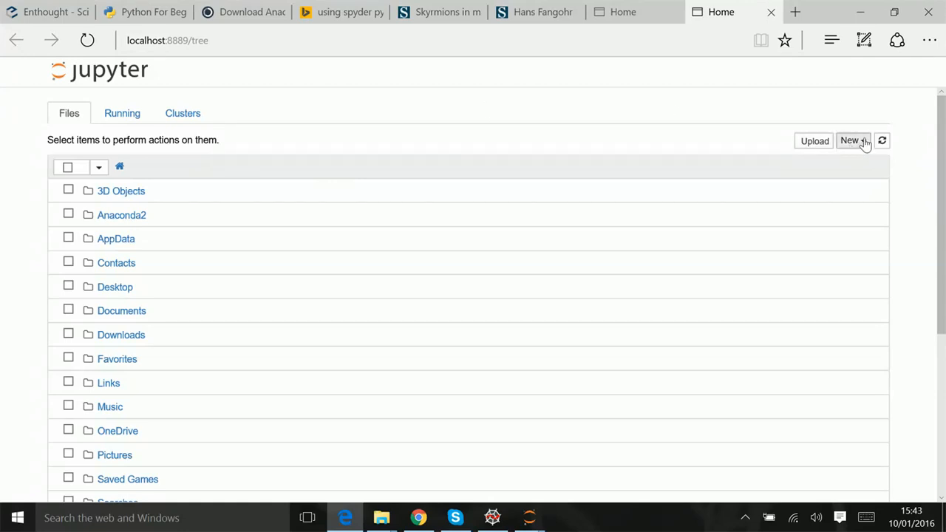
scroll(down, 3)
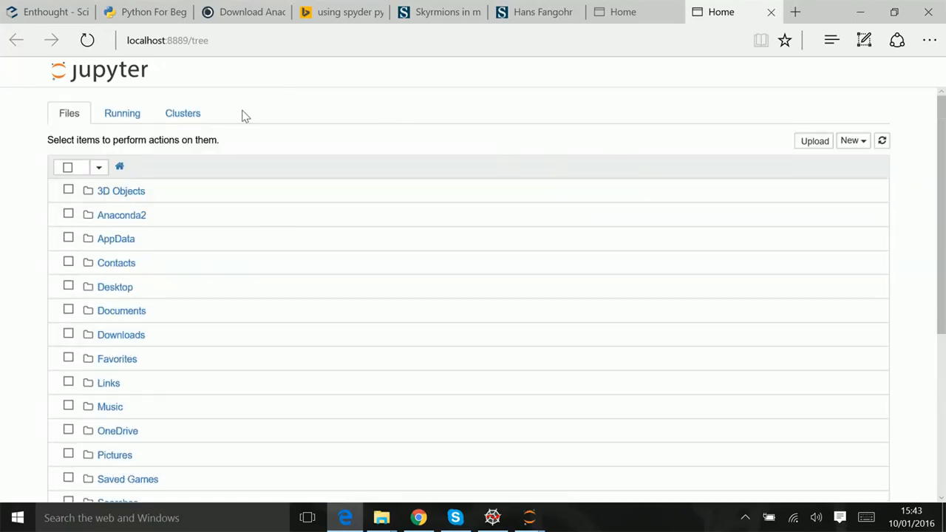
mouse_move(603, 89)
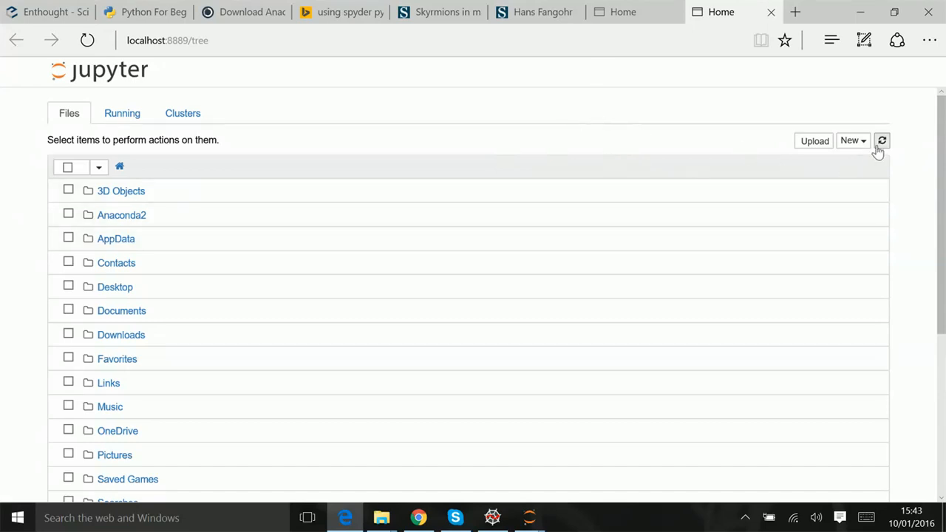
click(851, 140)
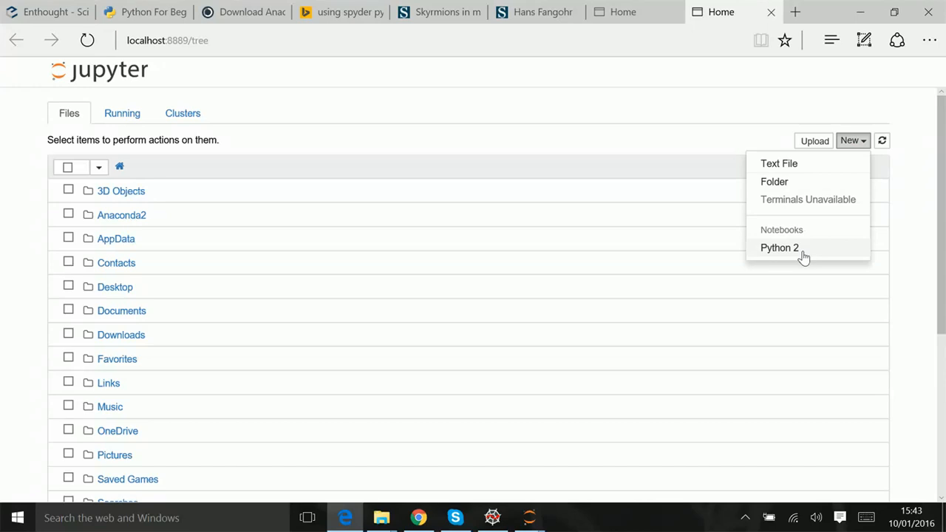
Create the Python 2 notebook Untitled2 and run print(99), producing output 99
click(780, 247)
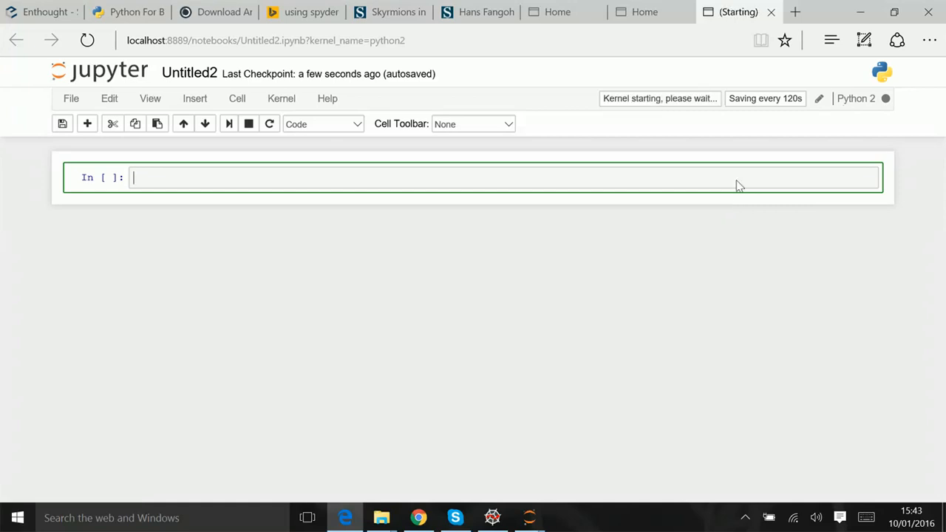
mouse_move(360, 187)
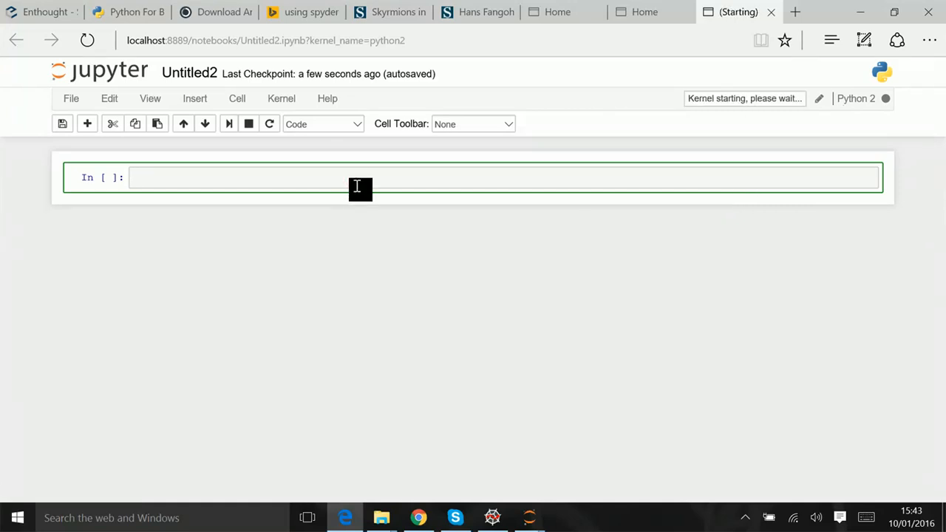
text(print()
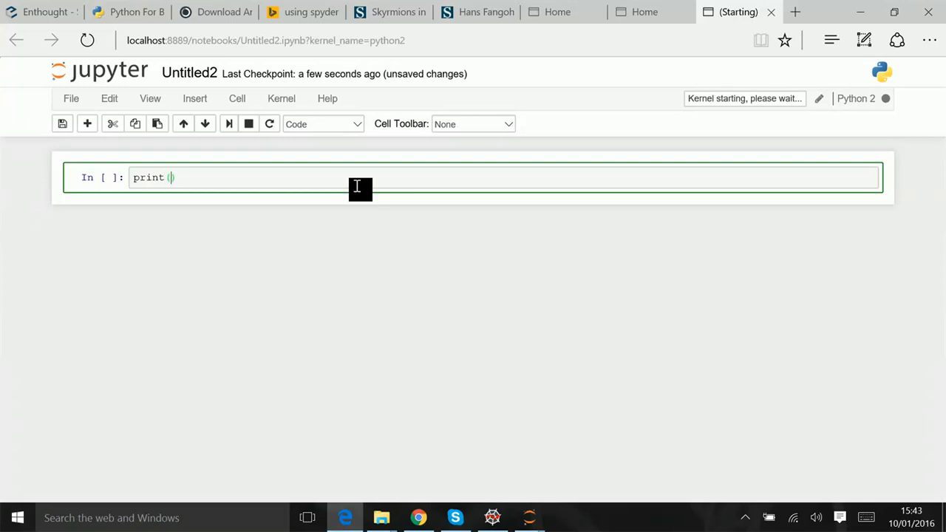
text(99)
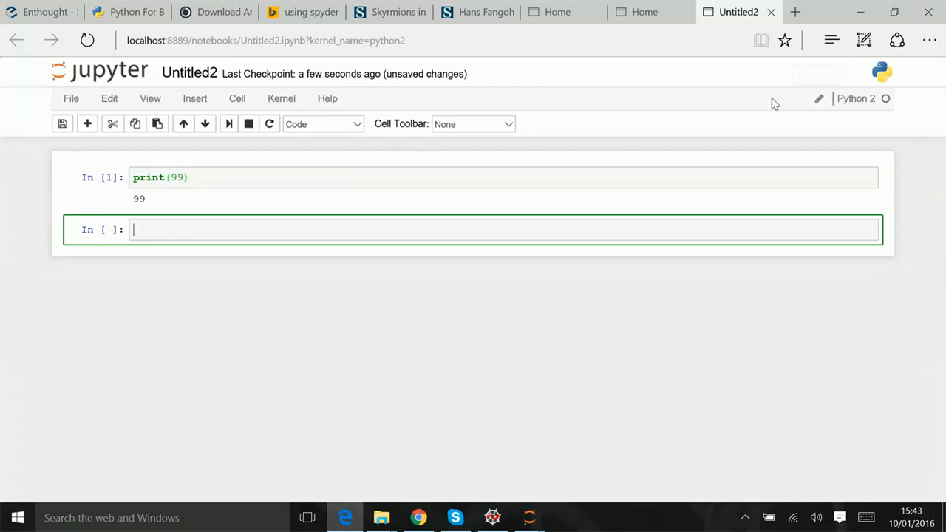
click(236, 98)
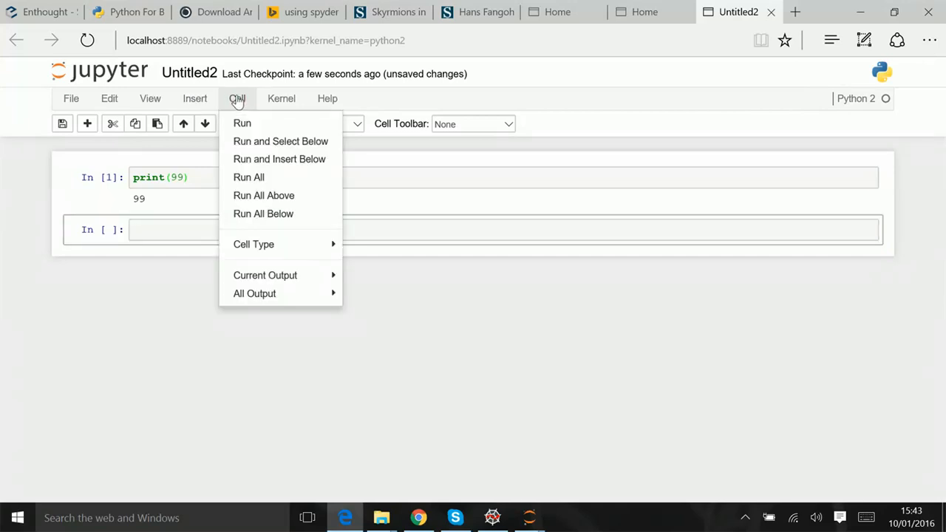
mouse_move(254, 244)
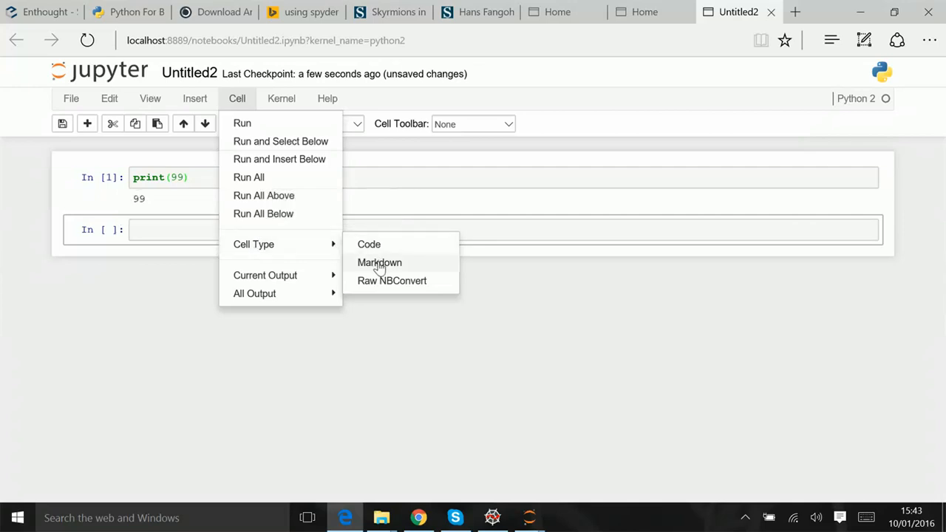
mouse_move(285, 214)
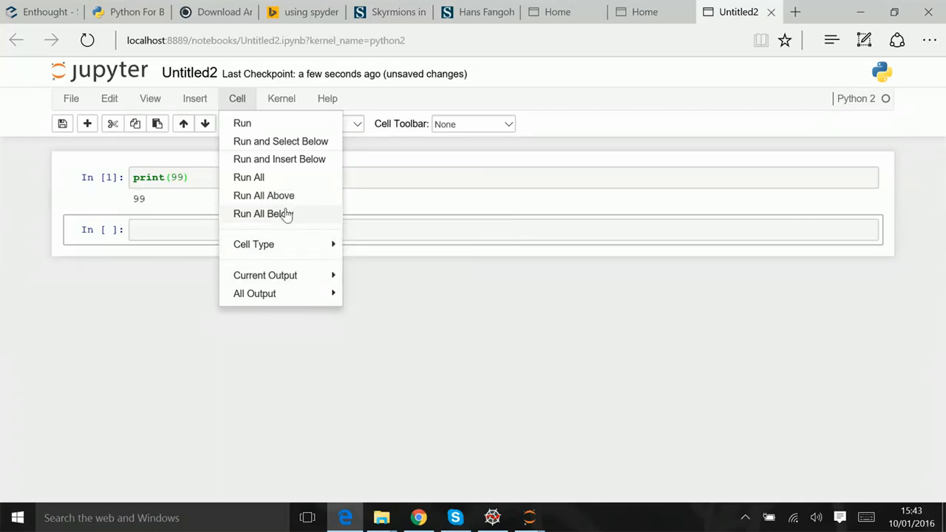
mouse_move(254, 294)
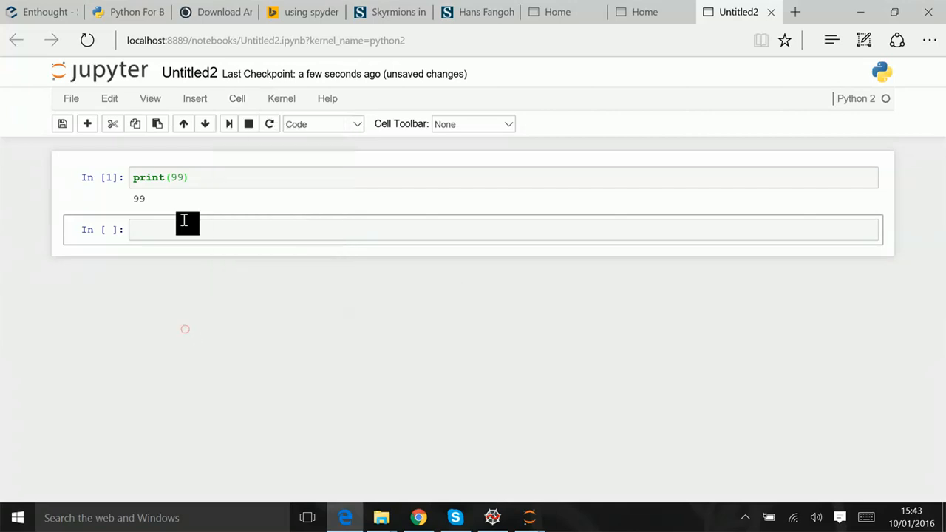
click(195, 98)
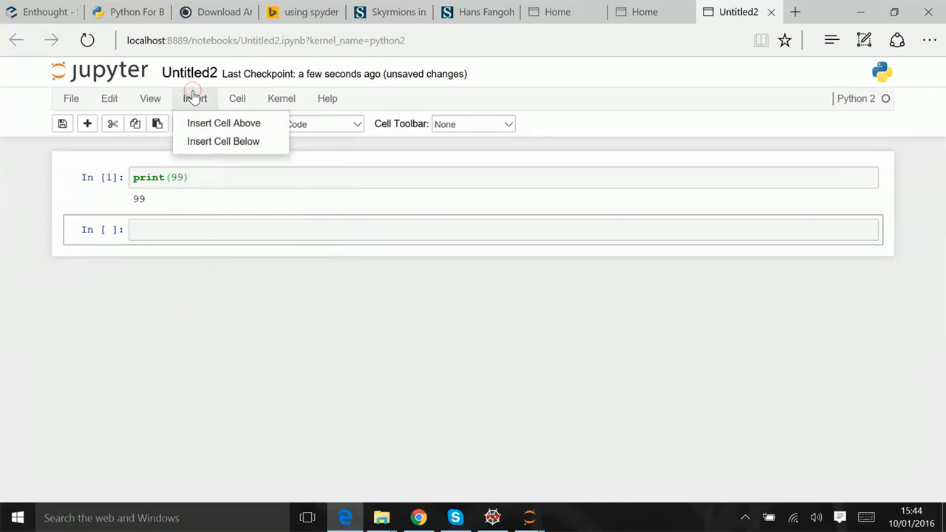
click(150, 98)
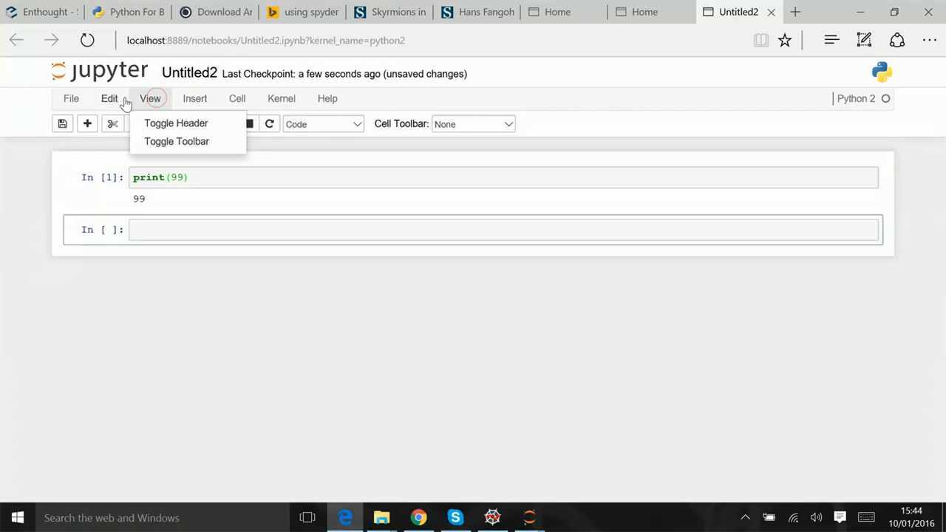
mouse_move(494, 317)
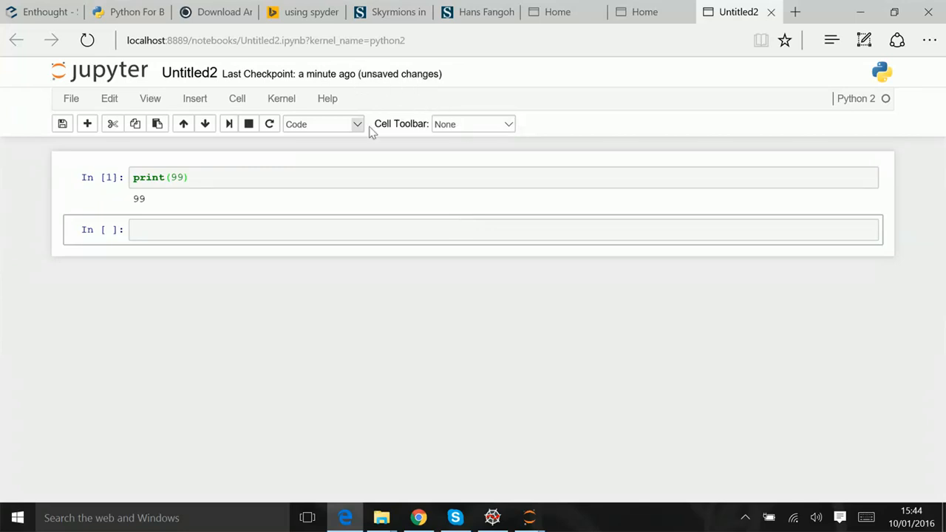
mouse_move(438, 90)
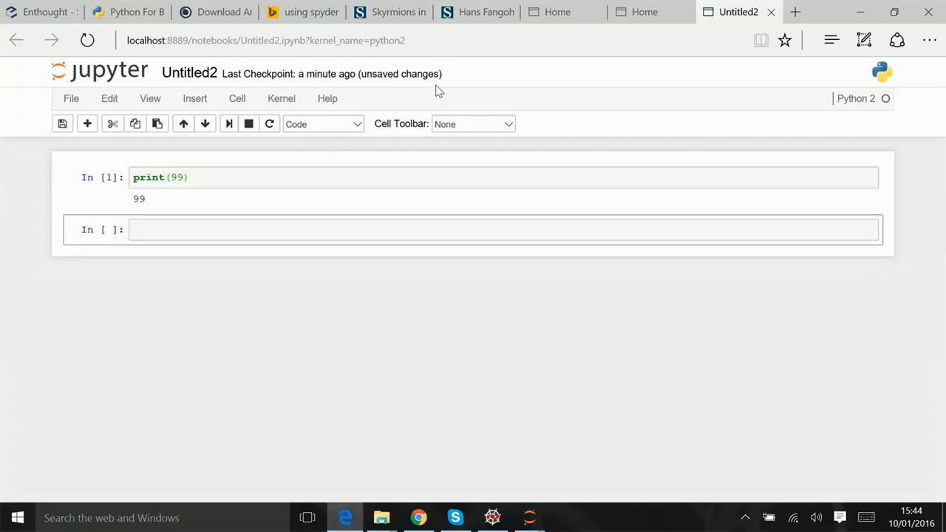
mouse_move(639, 87)
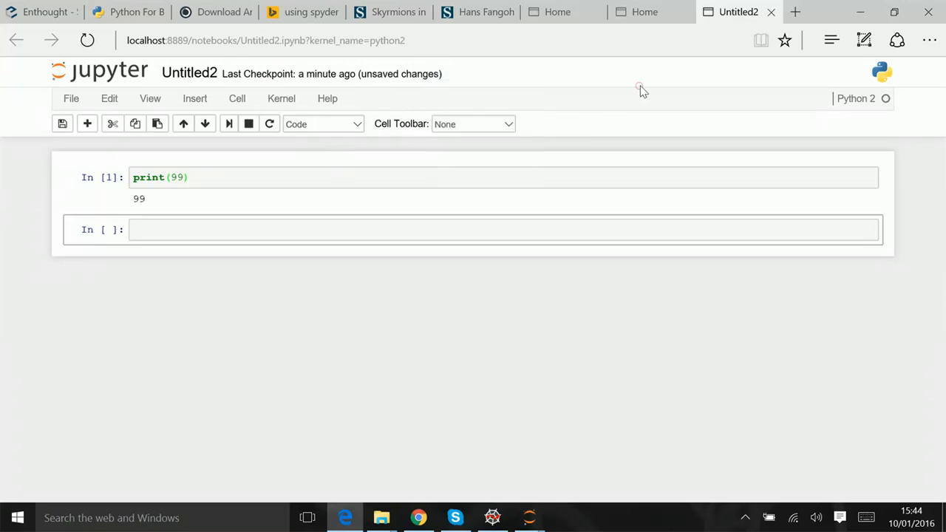
mouse_move(653, 76)
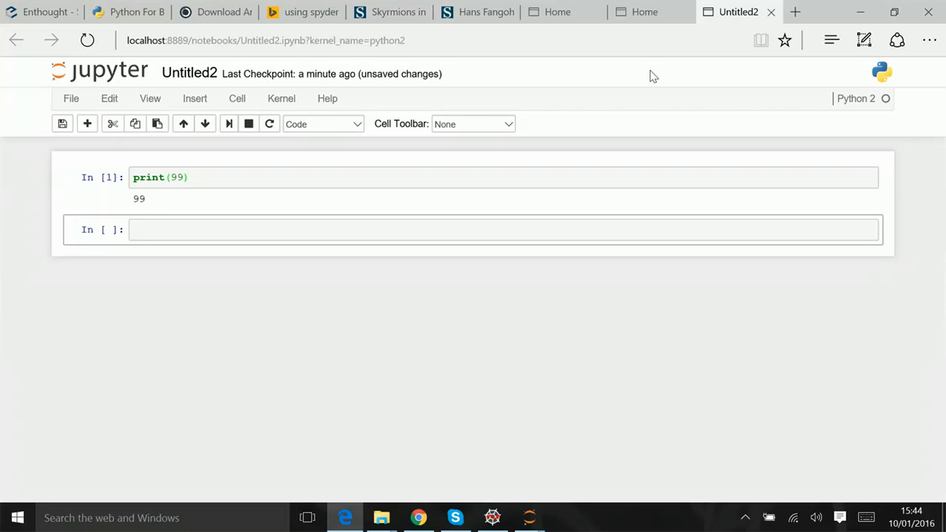
mouse_move(839, 518)
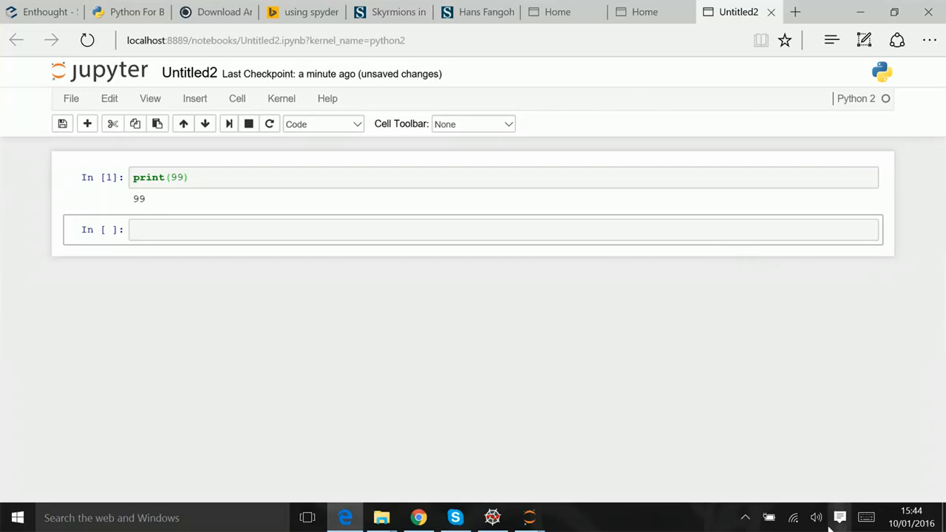